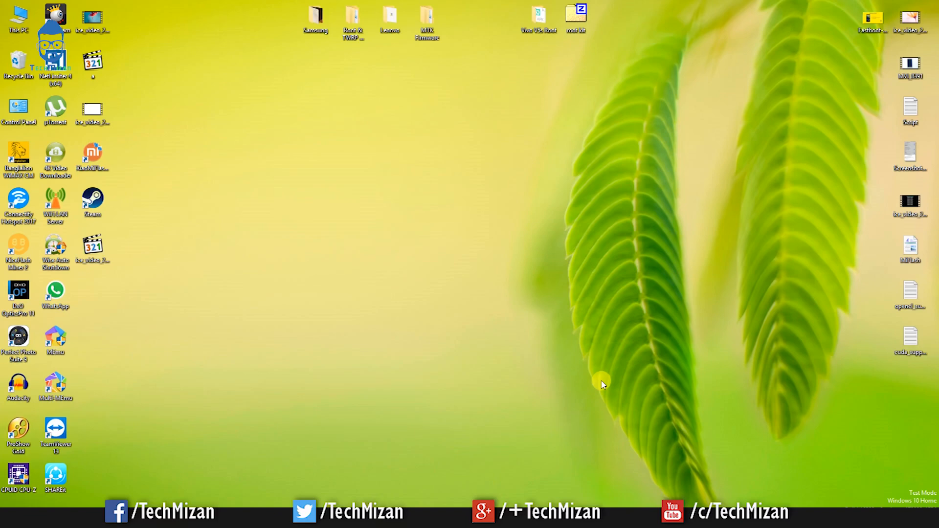
{"action": "mouse_move", "coordinate": [434, 92]}
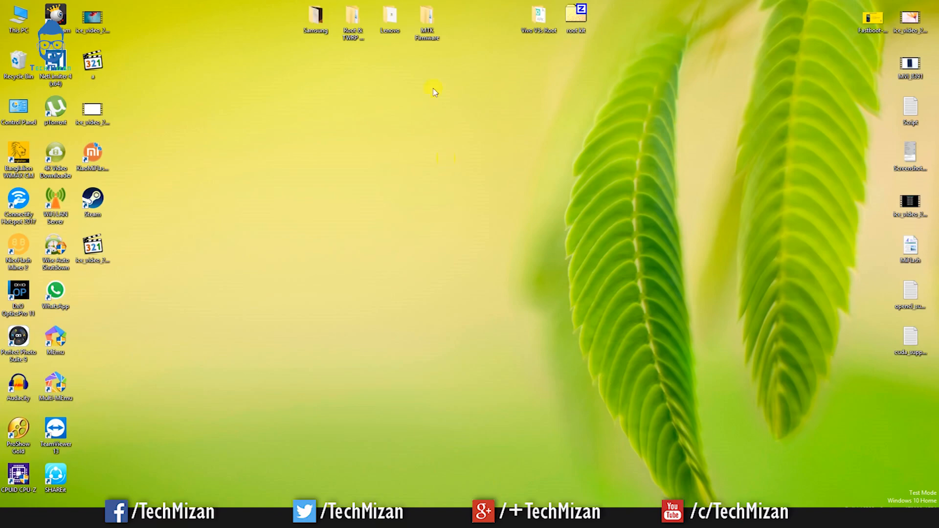
Step: Open the MTK Firmware folder containing Drivers, SP Flash Tool v5.1644 and the Motorola archive
{"action": "double_click", "coordinate": [427, 18]}
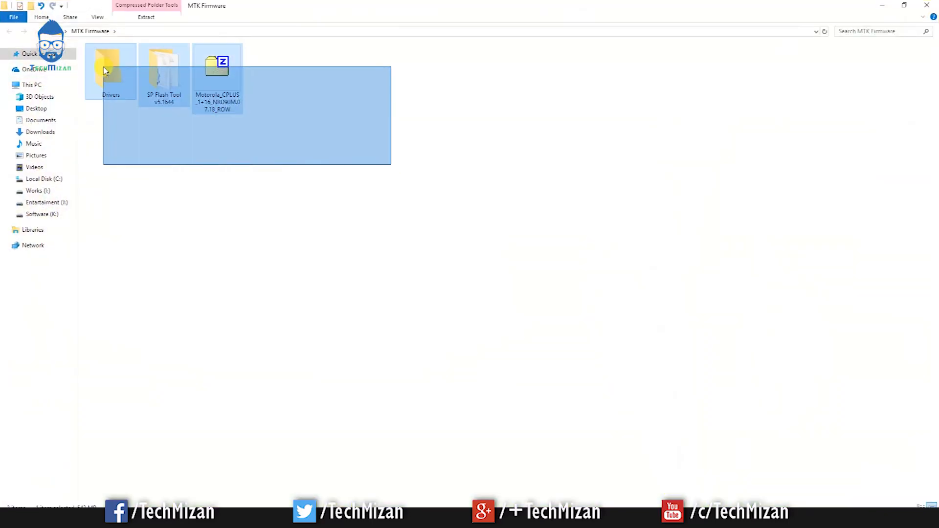
{"action": "left_click", "coordinate": [148, 160]}
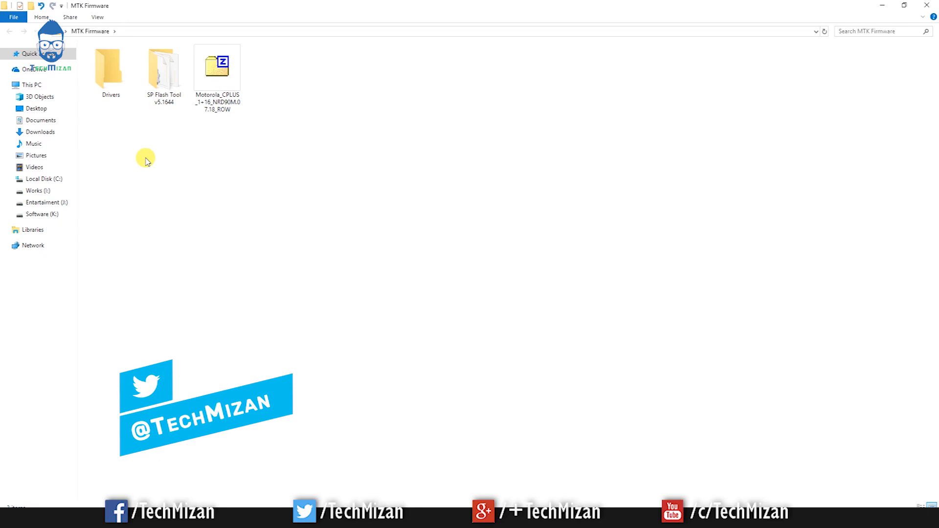
Step: Extract the Motorola_CPLUS_1+16_NRD90M.07.18_ROW zip into its own folder with 7-Zip
{"action": "right_click", "coordinate": [217, 66]}
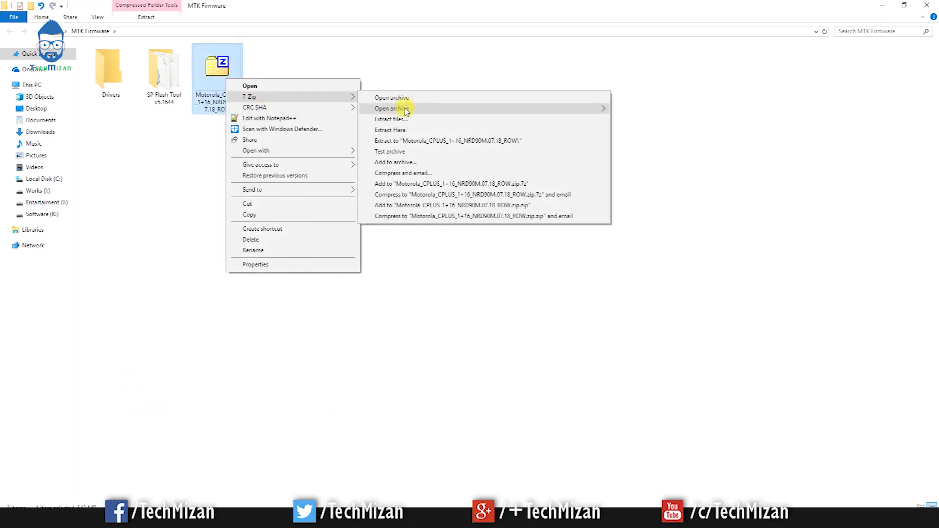
{"action": "left_click", "coordinate": [390, 130]}
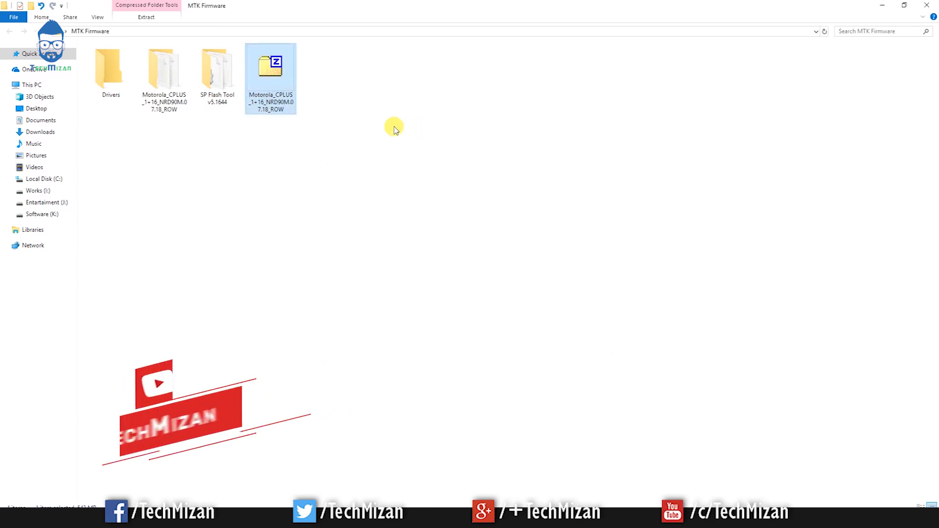
Step: Launch flash_tool.exe from the SP Flash Tool v5.1644 folder
{"action": "double_click", "coordinate": [217, 68]}
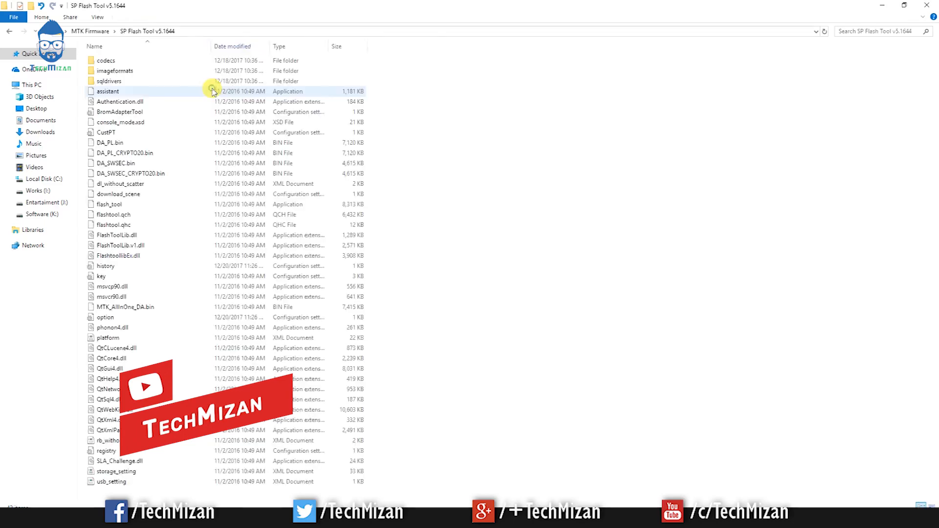
{"action": "left_click", "coordinate": [108, 205]}
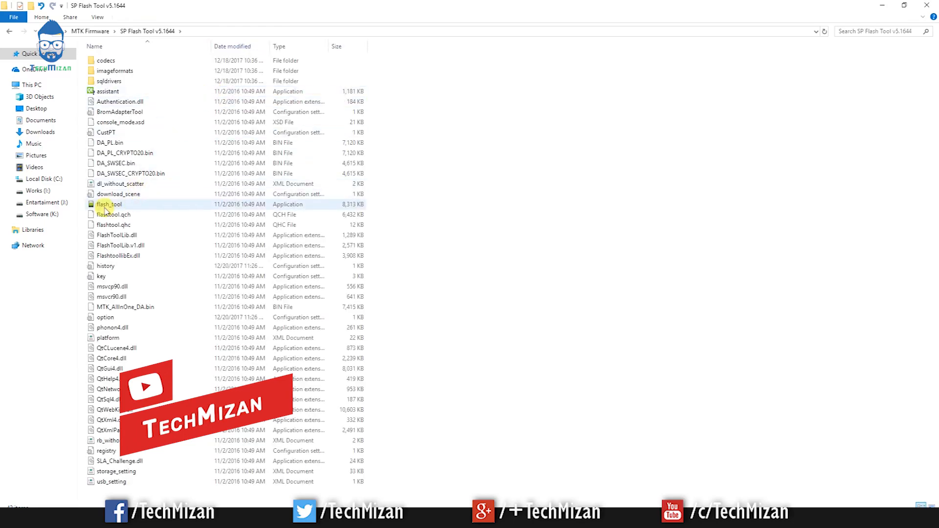
{"action": "left_click", "coordinate": [108, 204]}
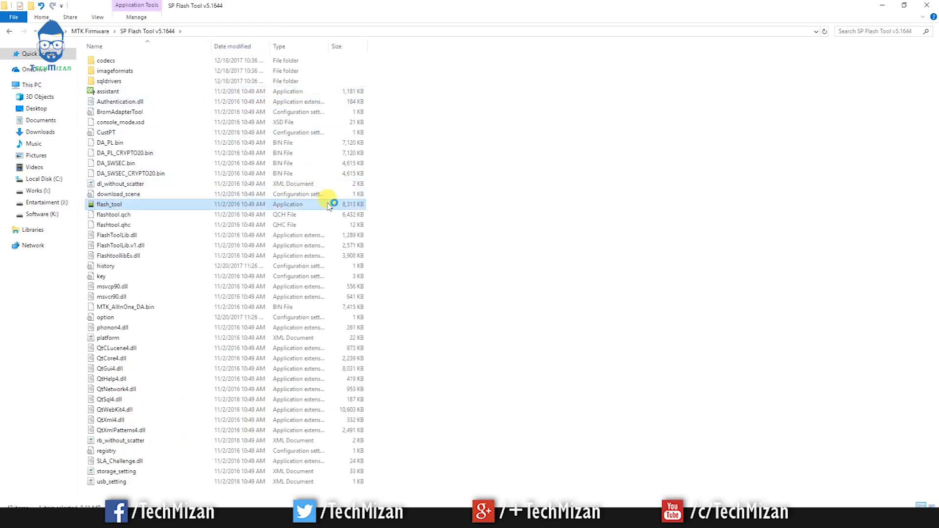
{"action": "double_click", "coordinate": [108, 204]}
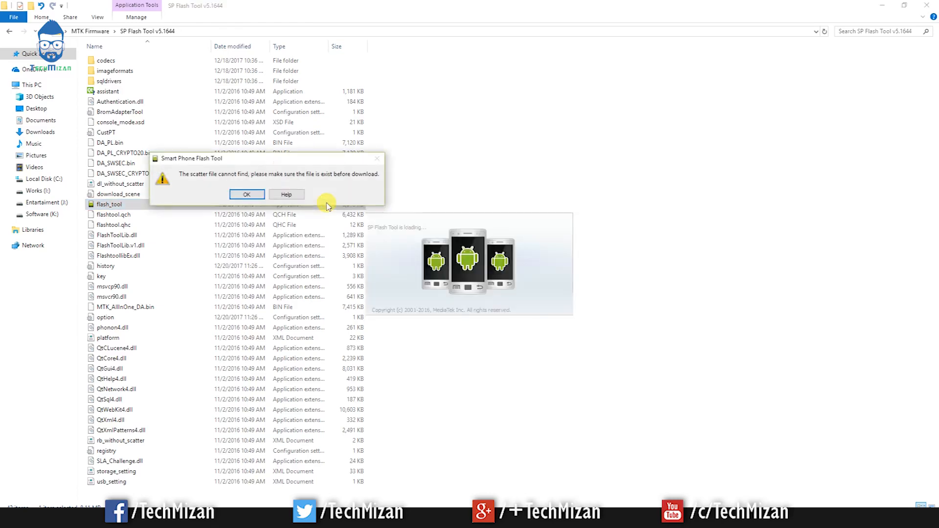
Step: Dismiss the missing scatter file warning and start browsing for a scatter-loading file
{"action": "left_click", "coordinate": [246, 193]}
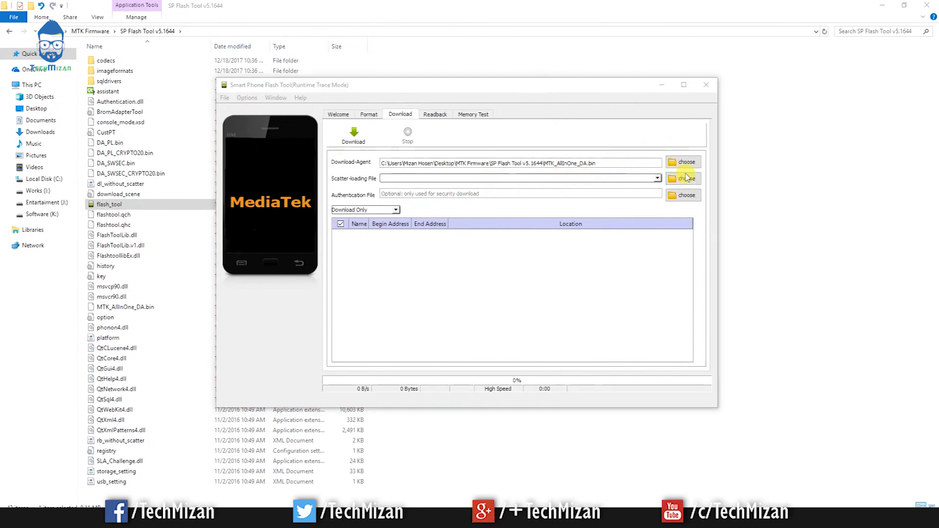
{"action": "left_click", "coordinate": [683, 178]}
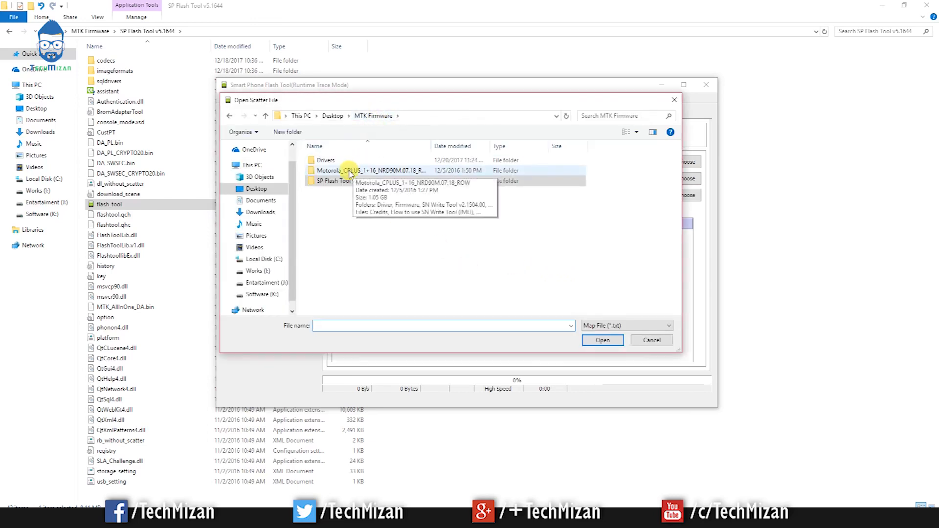
Step: Navigate into the extracted Motorola_CPLUS folder and its Firmware subfolder
{"action": "double_click", "coordinate": [349, 170]}
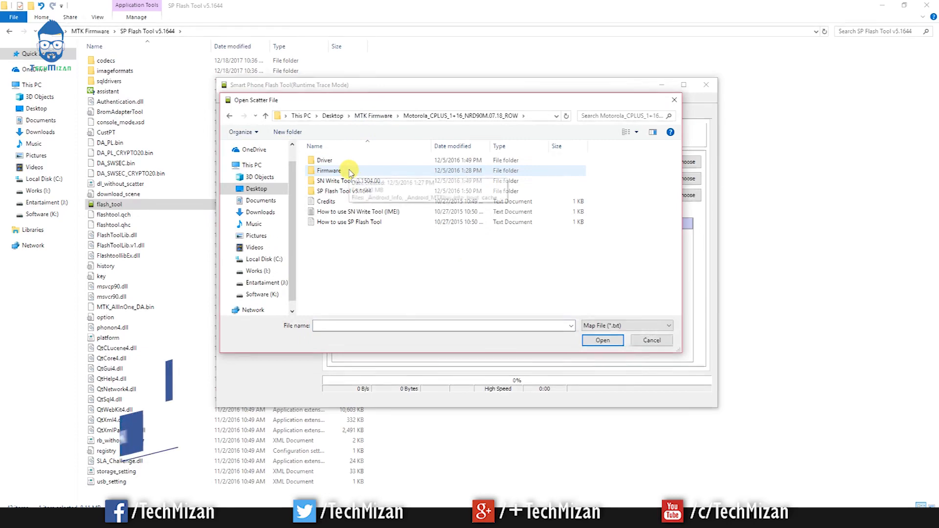
{"action": "left_click", "coordinate": [652, 340]}
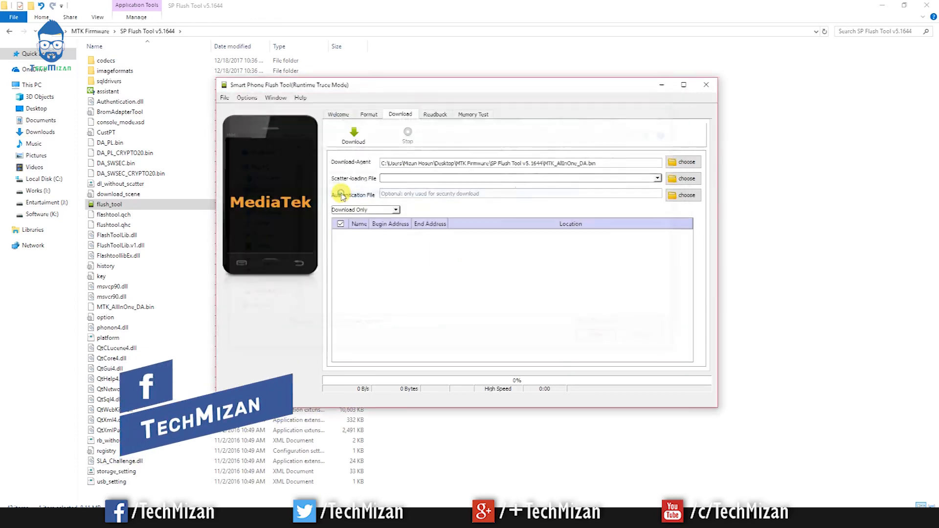
Step: Load the MT6572 scatter file and set the mode to Format All + Download
{"action": "left_click", "coordinate": [682, 177]}
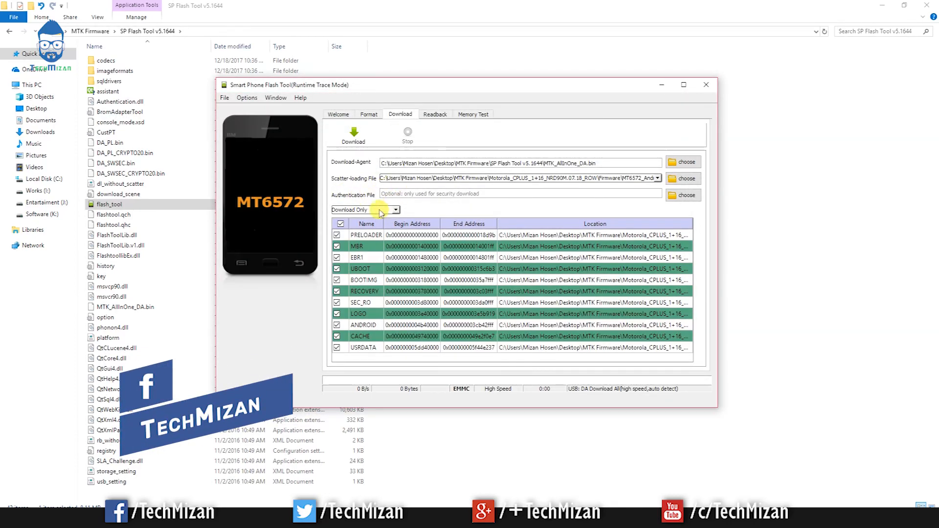
{"action": "left_click", "coordinate": [394, 209]}
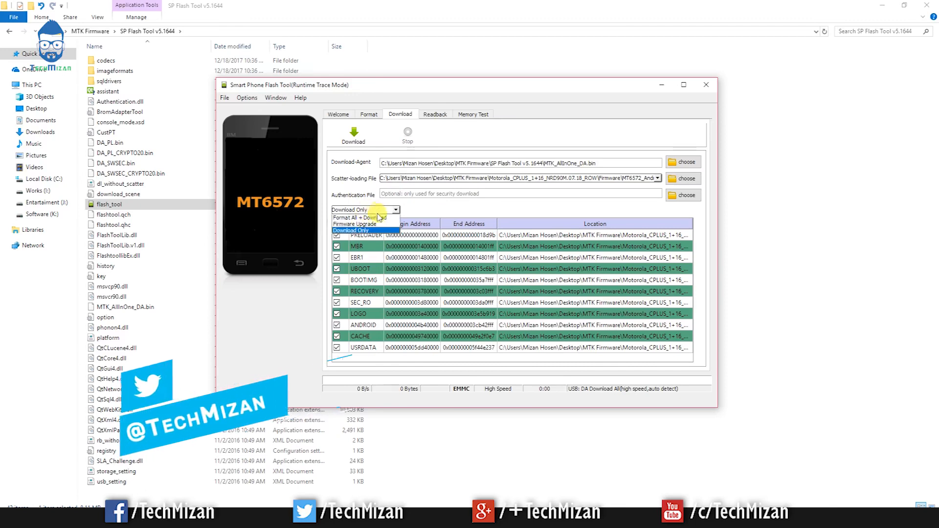
{"action": "left_click", "coordinate": [359, 217]}
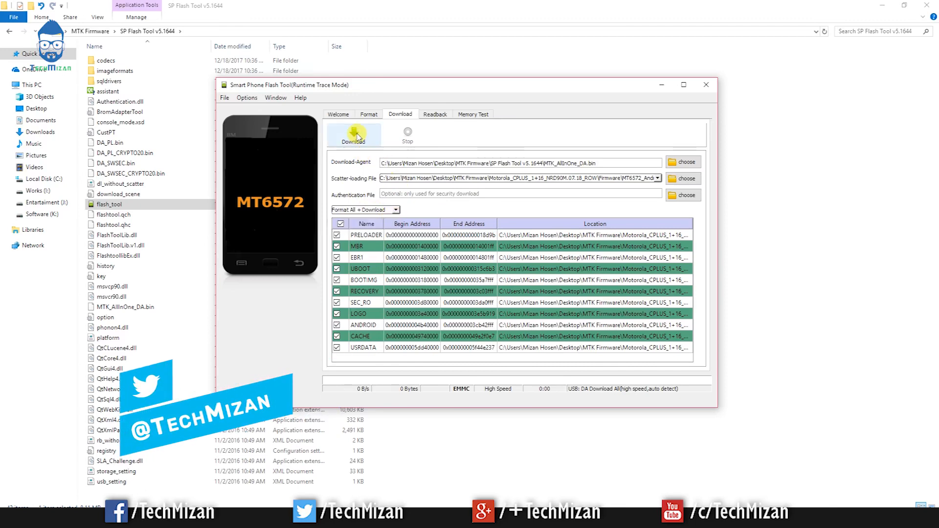
Step: Start the Format All + Download flash and let it run to Download Ok
{"action": "left_click", "coordinate": [353, 133]}
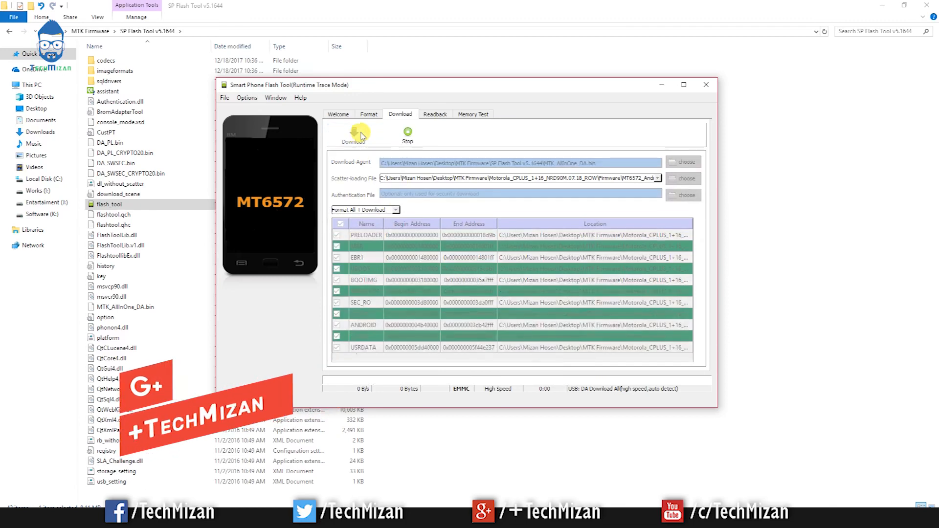
{"action": "mouse_move", "coordinate": [369, 130]}
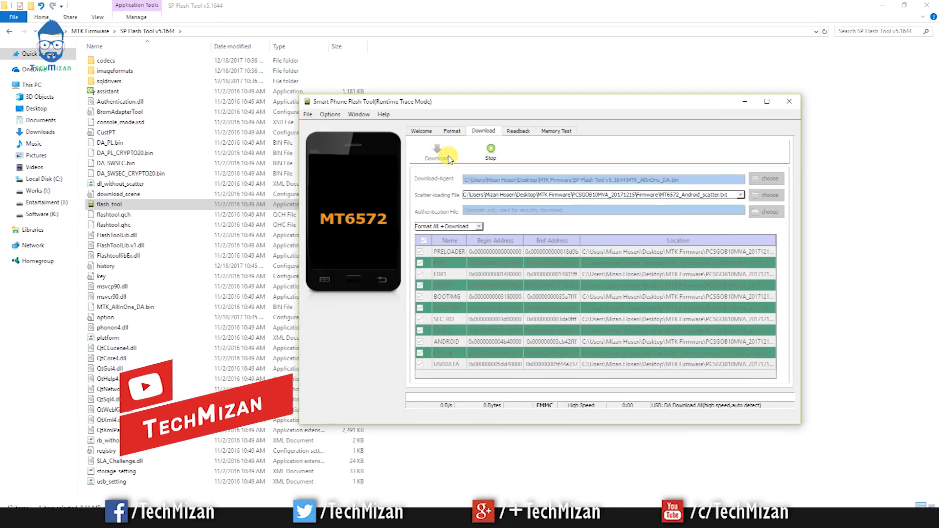
{"action": "left_click", "coordinate": [436, 148]}
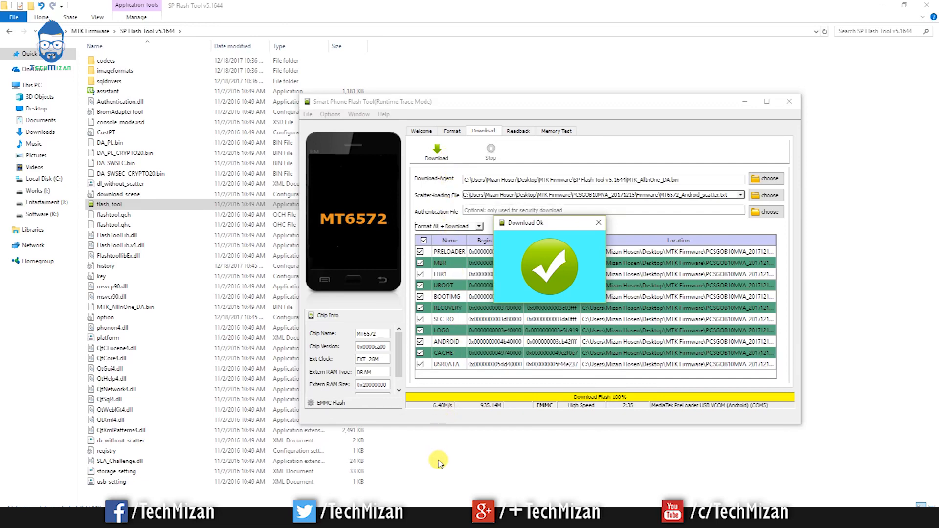
{"action": "mouse_move", "coordinate": [439, 460]}
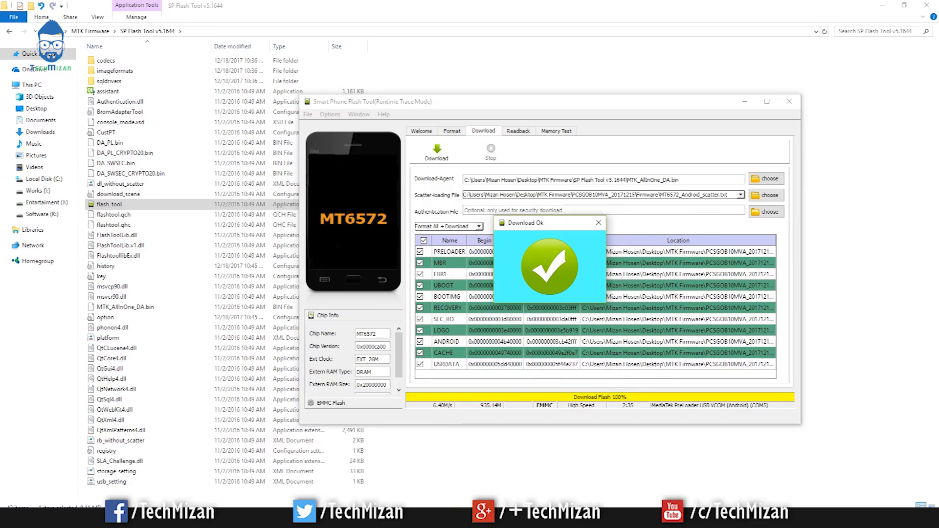